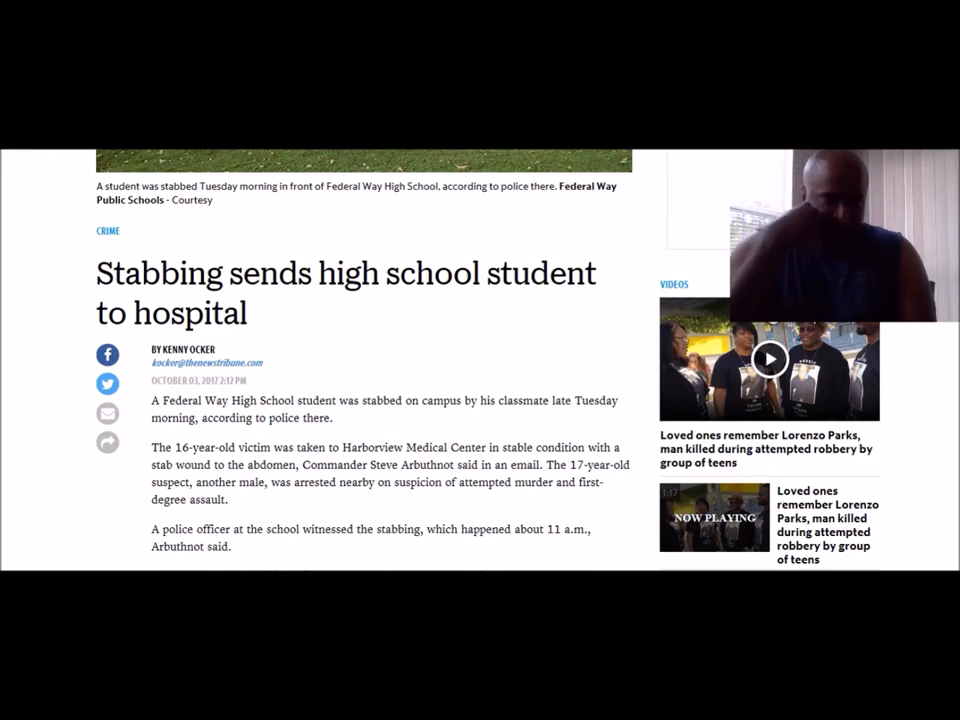
Read the 'Stabbing sends high school student to hospital' article down to the spokeswoman's safety quotes and police-contact details
scroll("up", 3)
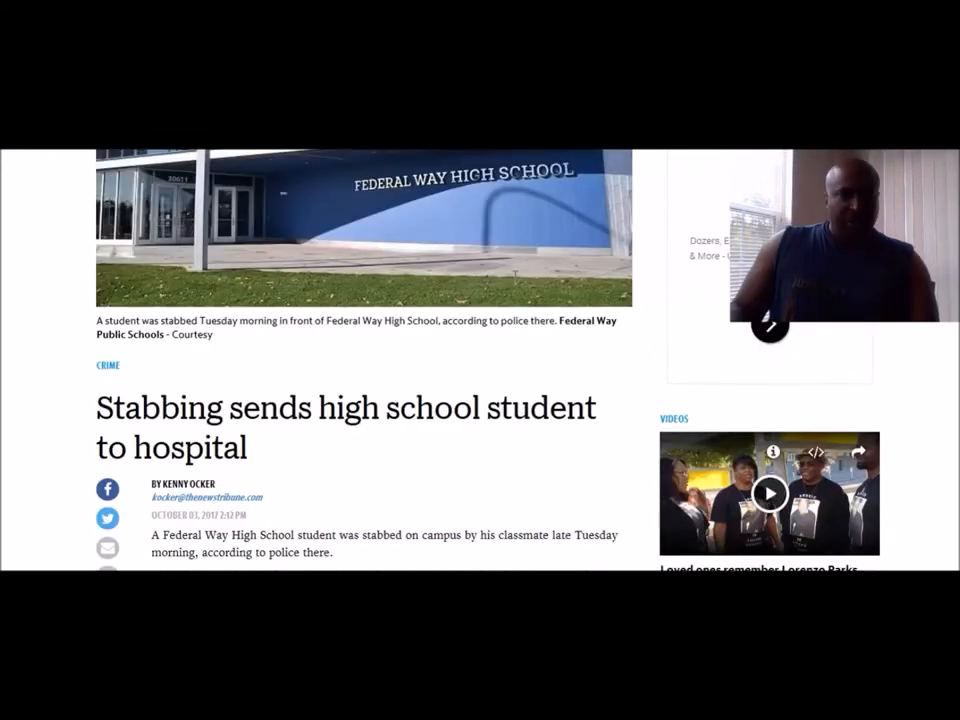
scroll("up", 3)
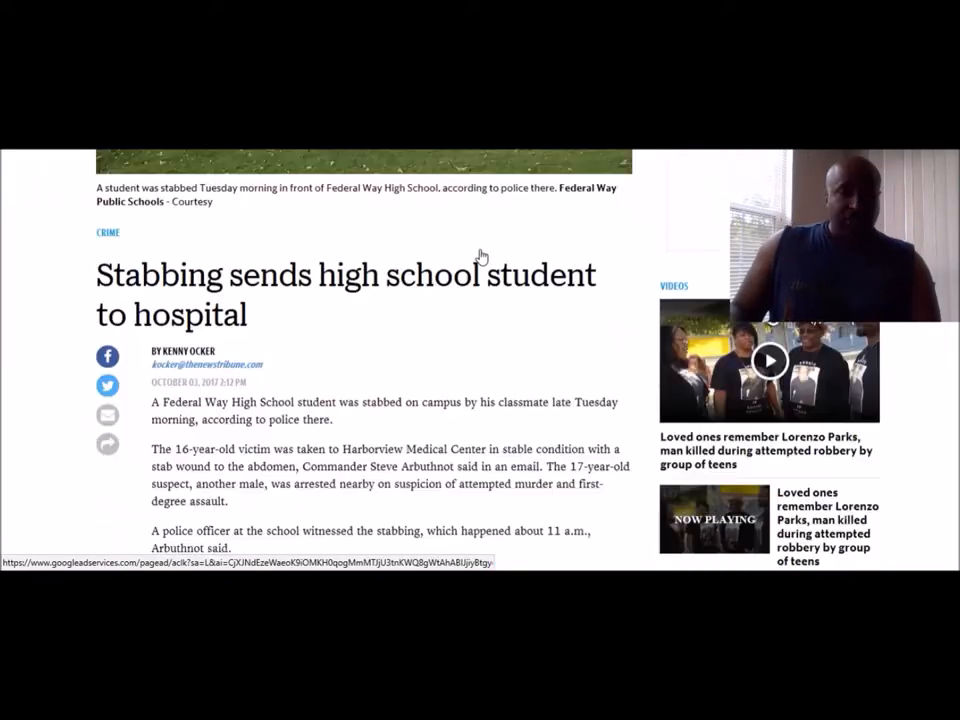
scroll("down", 3)
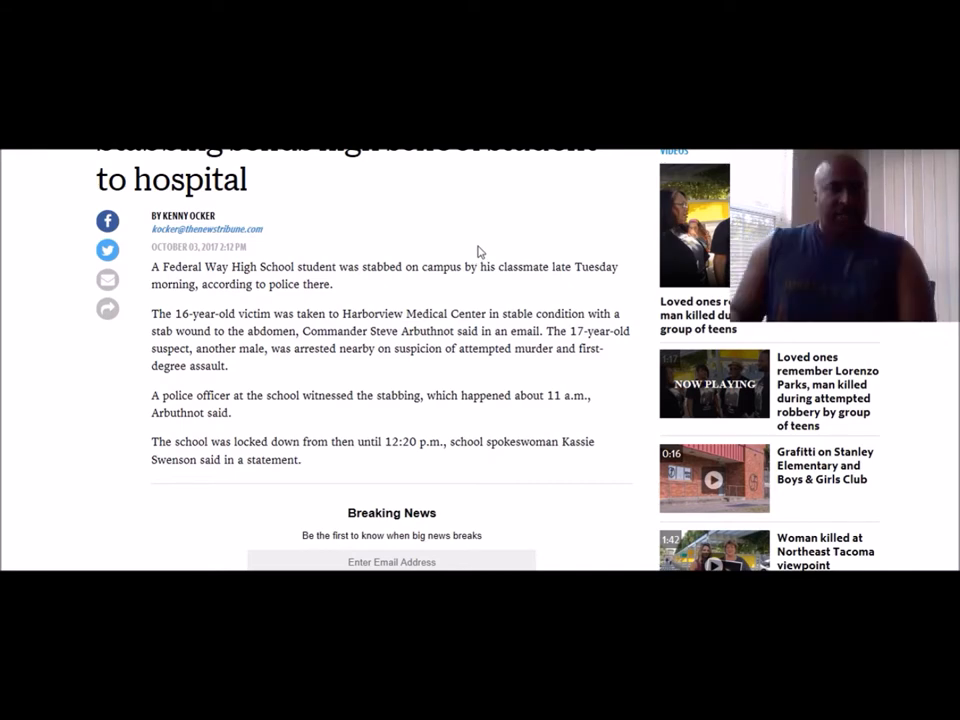
scroll("down", 3)
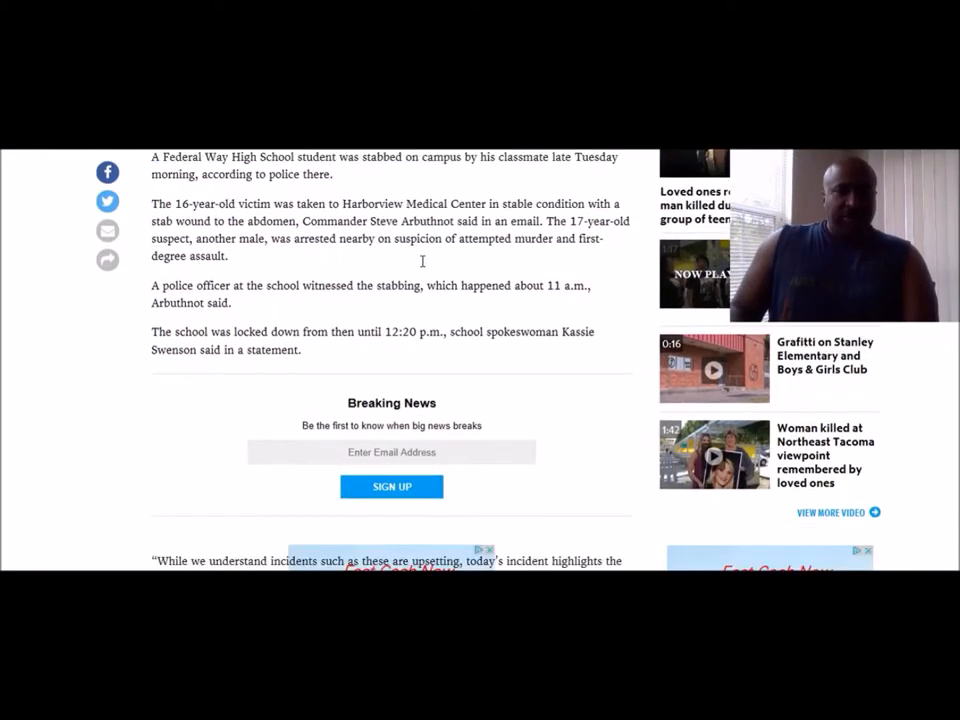
scroll("down", 3)
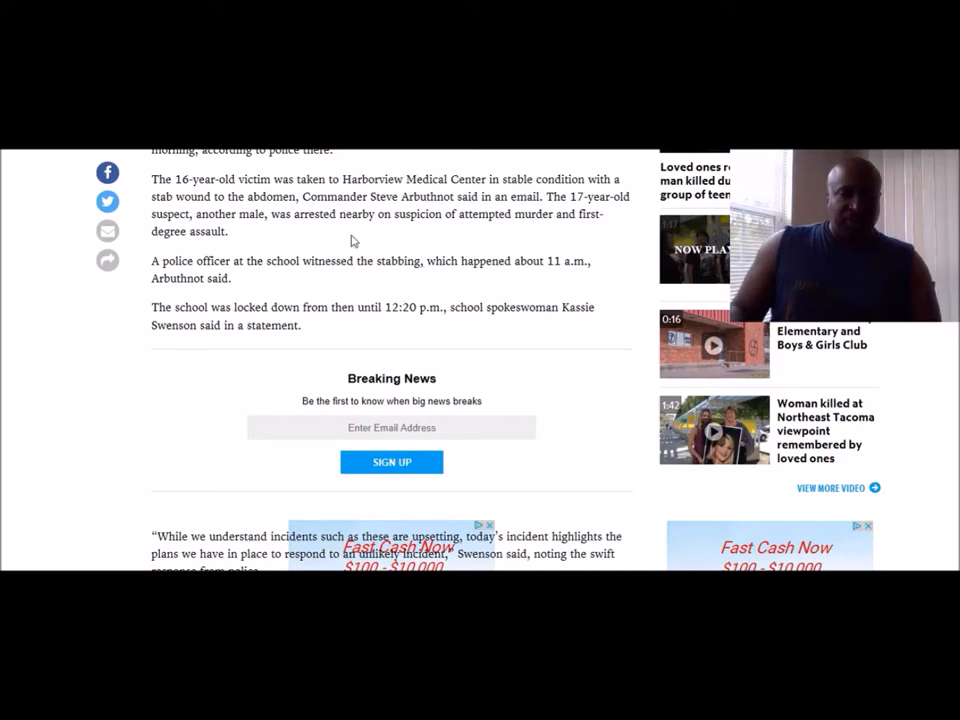
scroll("down", 3)
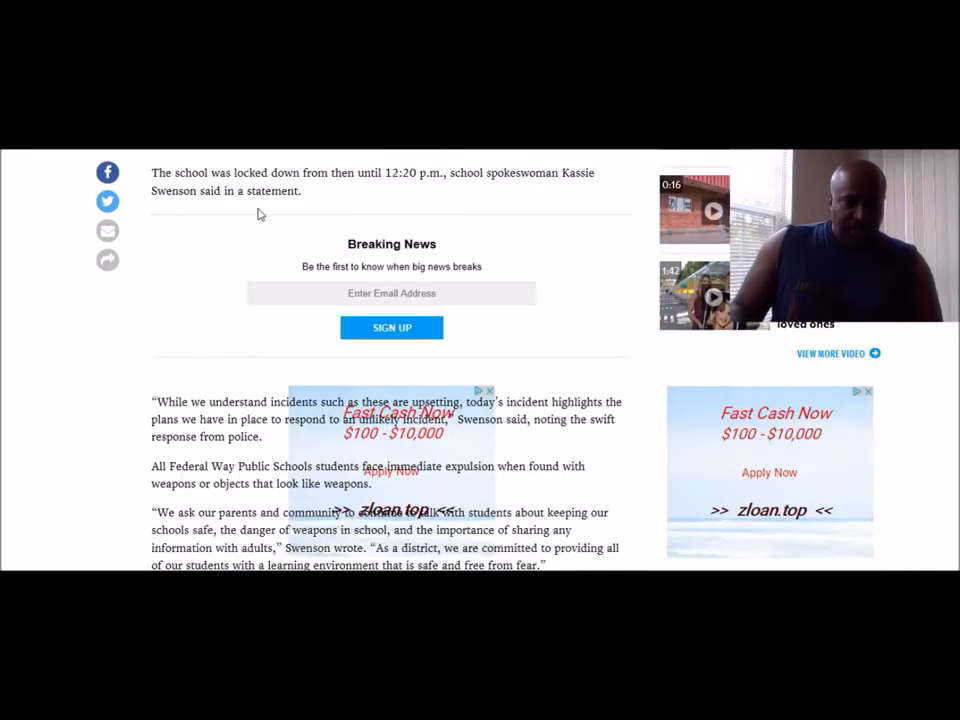
scroll("down", 3)
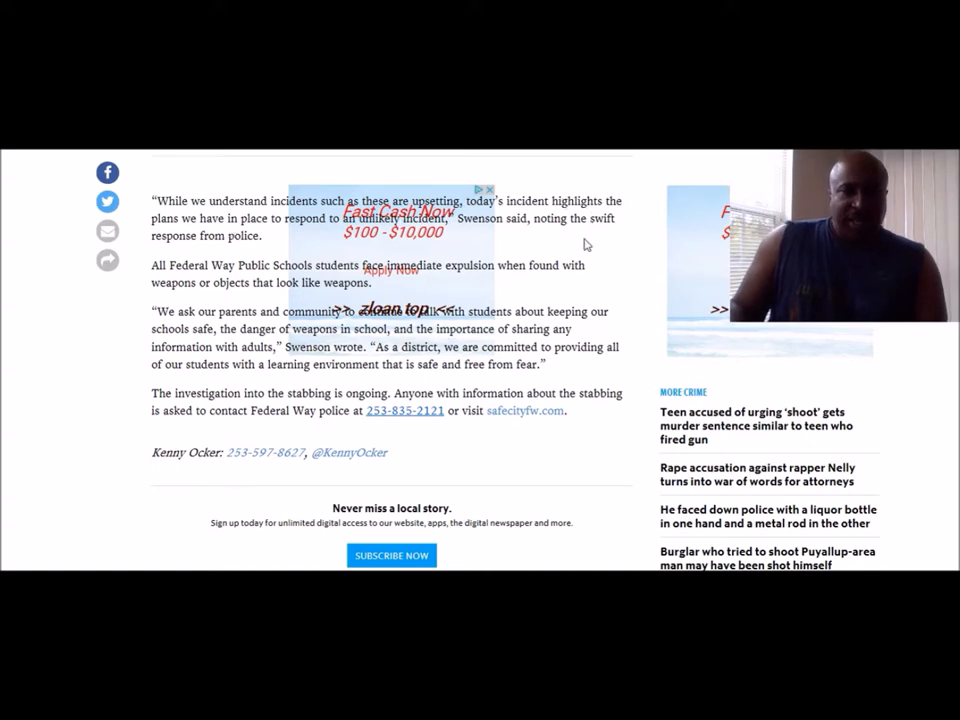
mouse_move(536, 240)
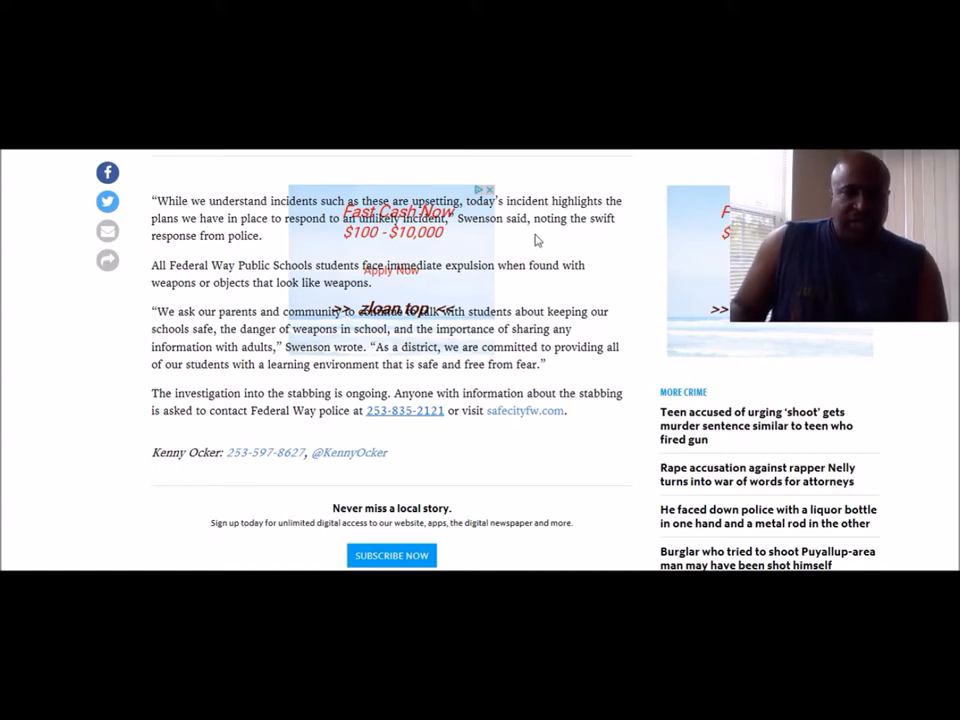
scroll("down", 3)
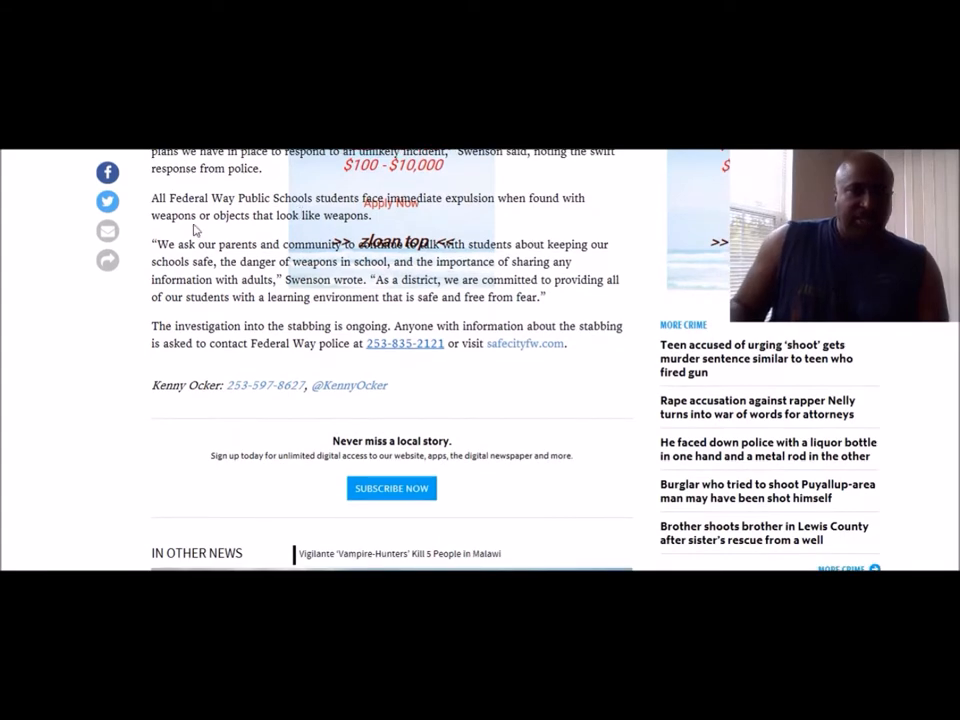
mouse_move(240, 232)
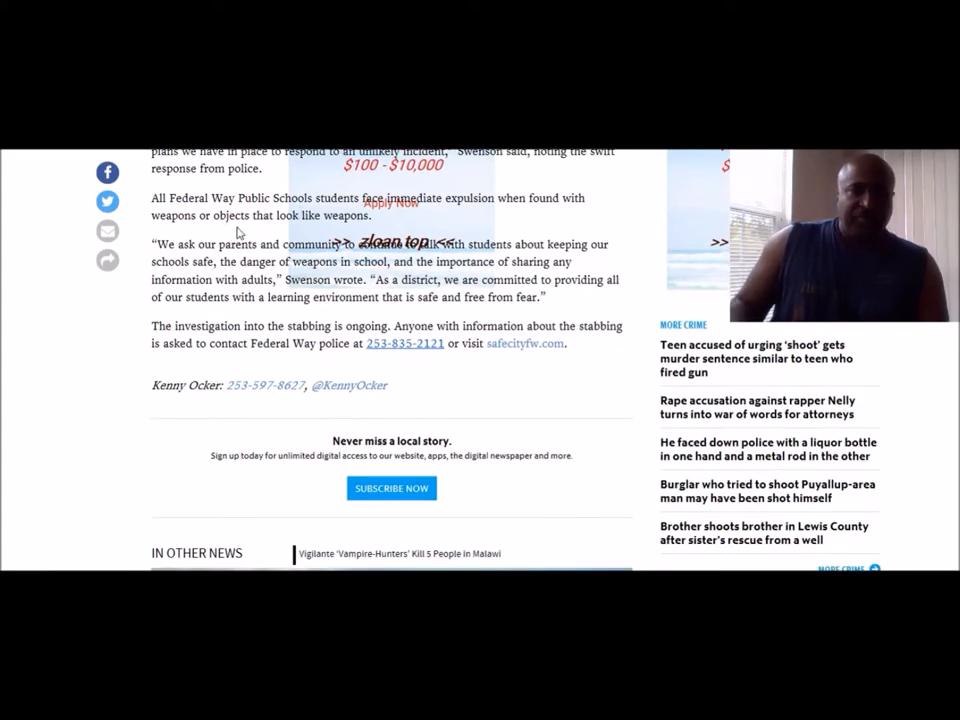
mouse_move(192, 258)
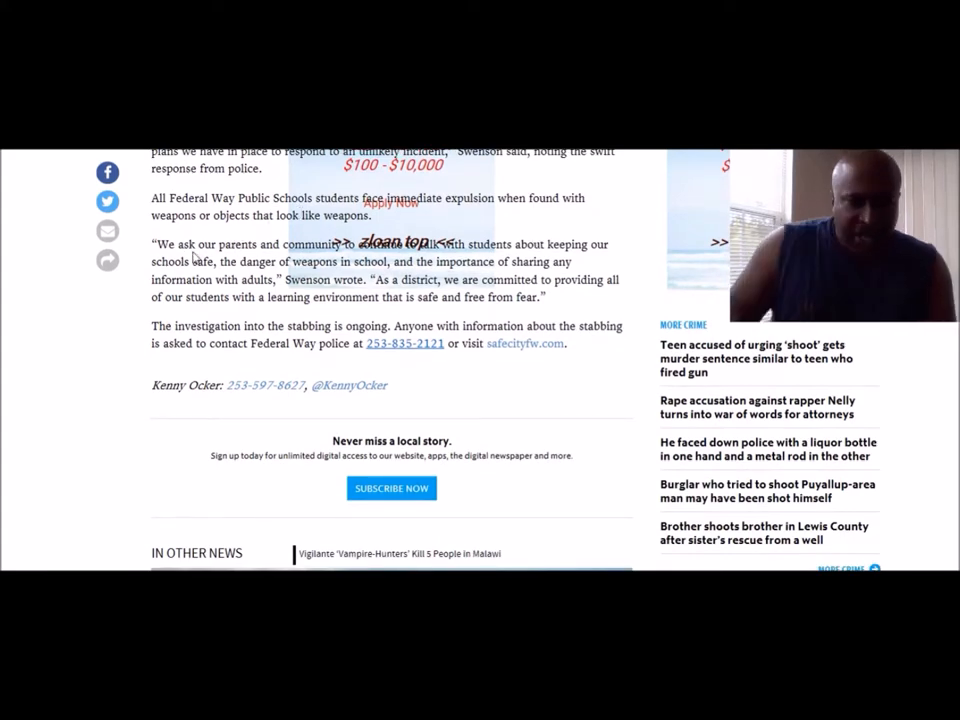
scroll("up", 3)
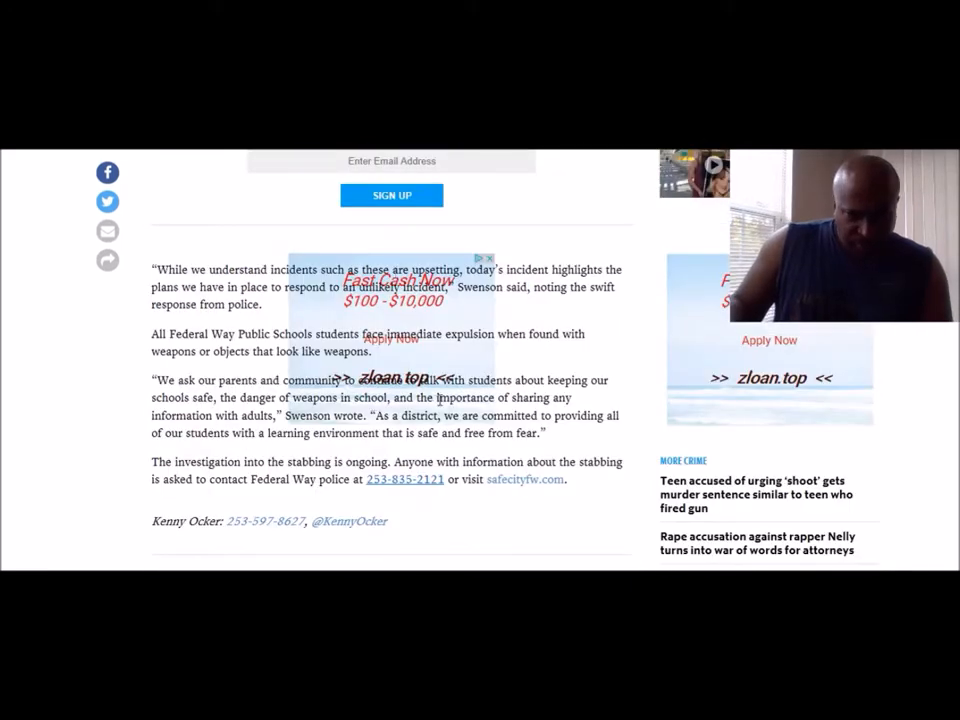
left_click_drag(288, 380, 548, 380)
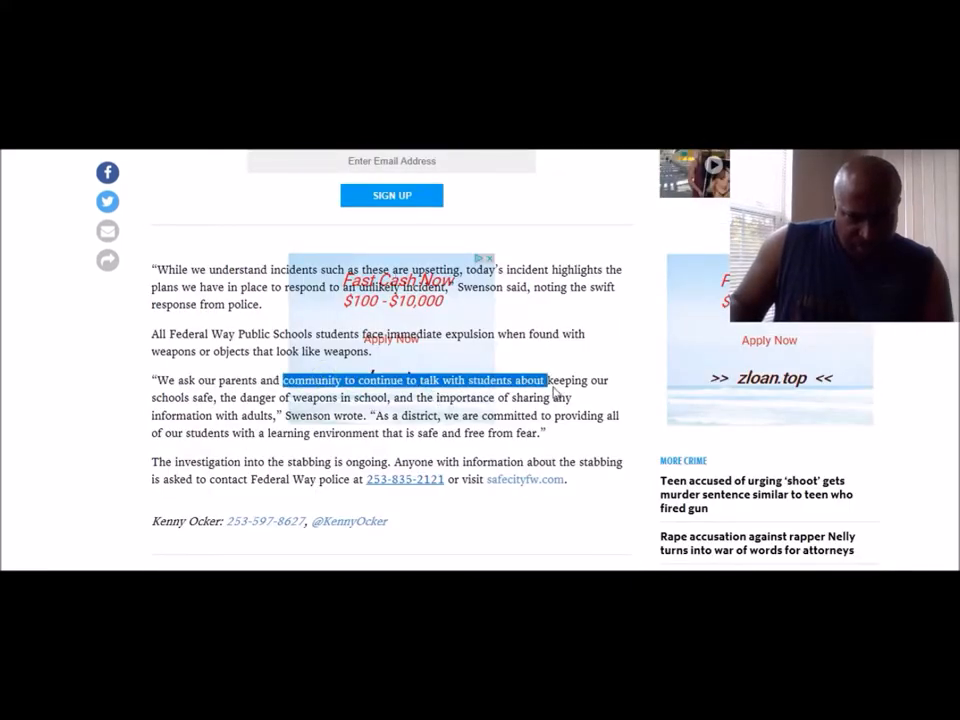
left_click_drag(548, 380, 608, 380)
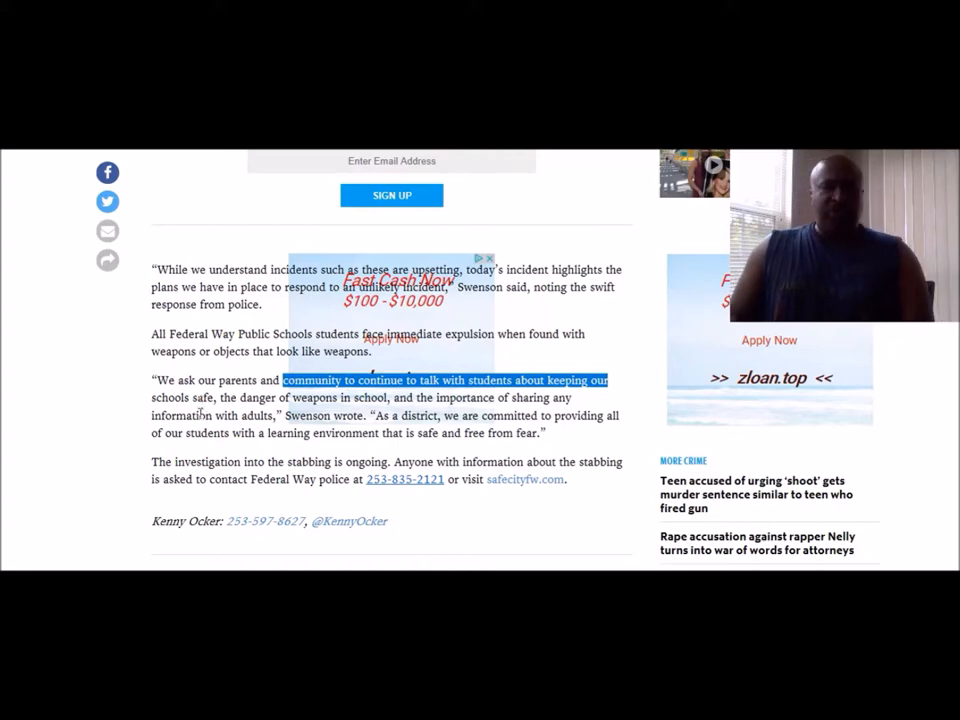
scroll("down", 3)
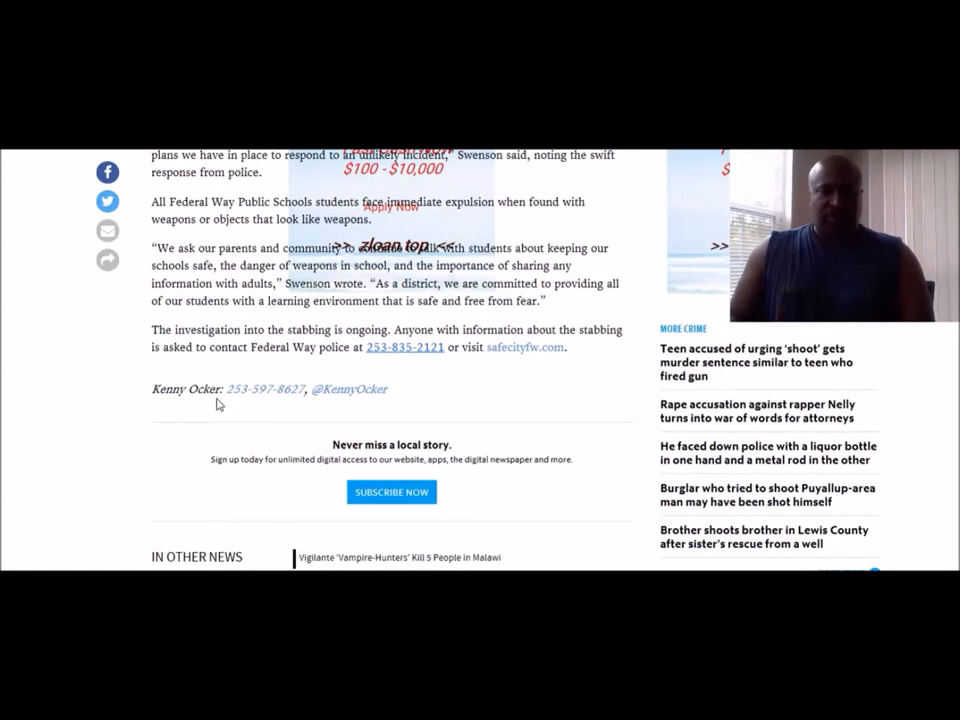
Scroll past the reporter's contact line to the In Other News section and back up slightly
scroll("down", 3)
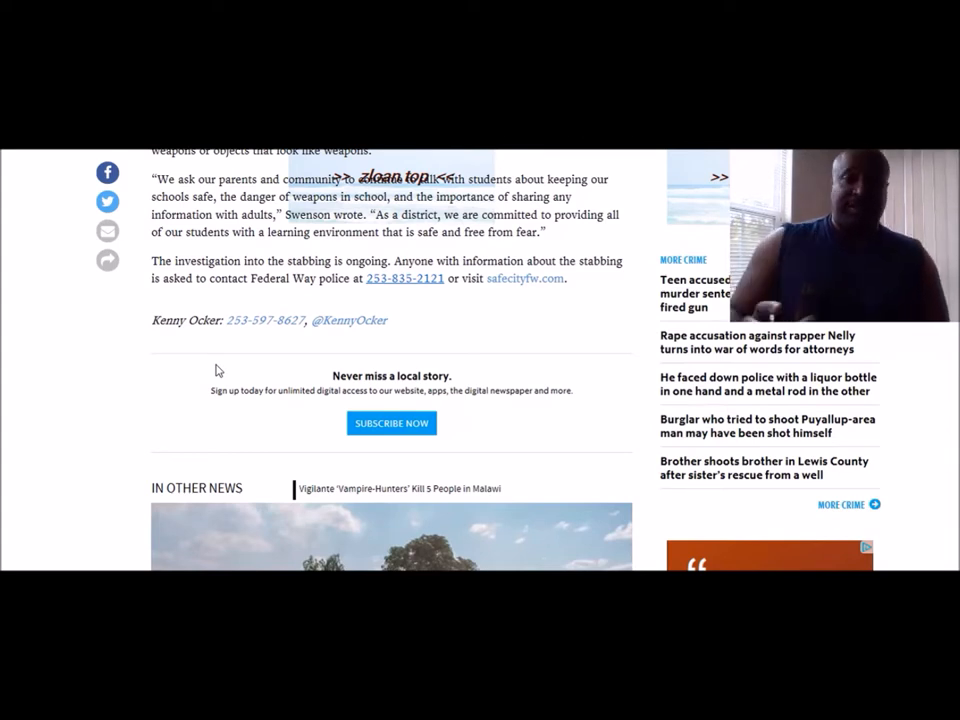
scroll("down", 3)
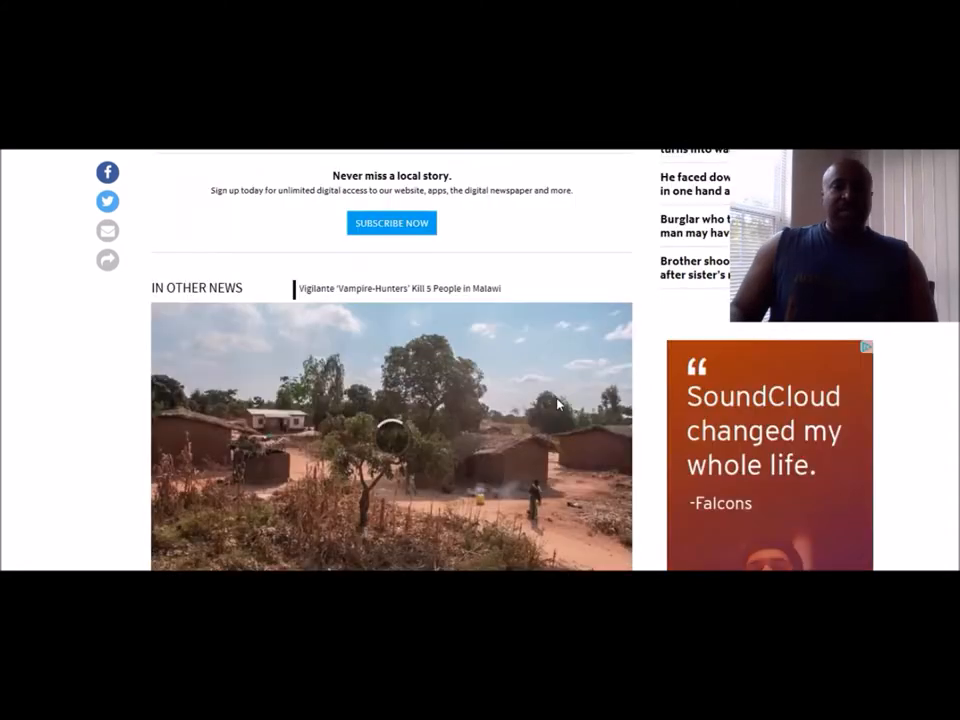
scroll("up", 3)
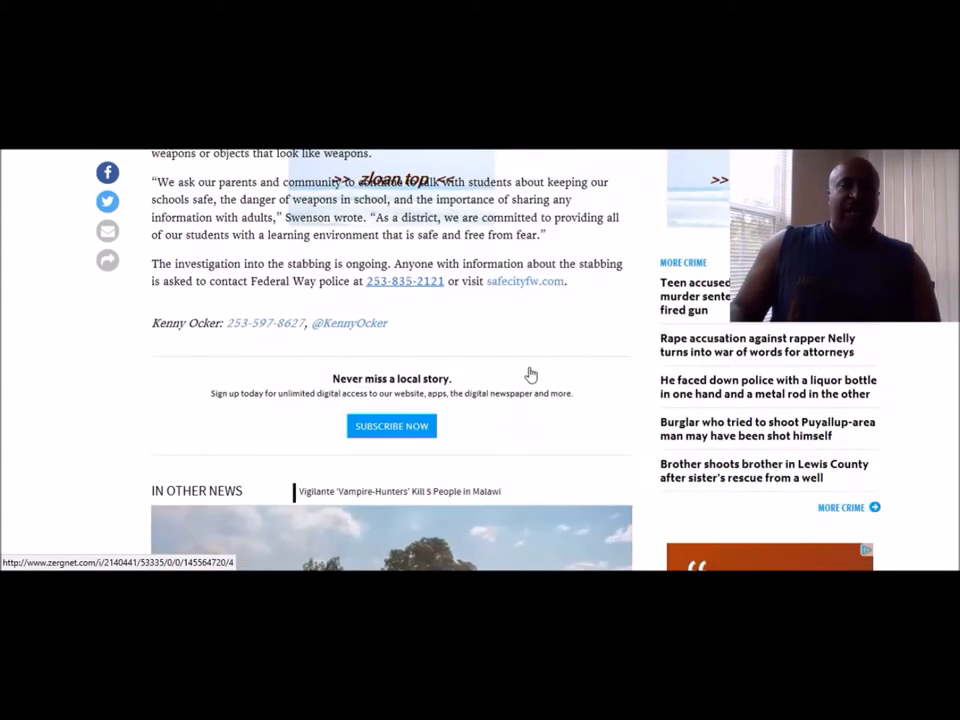
scroll("up", 3)
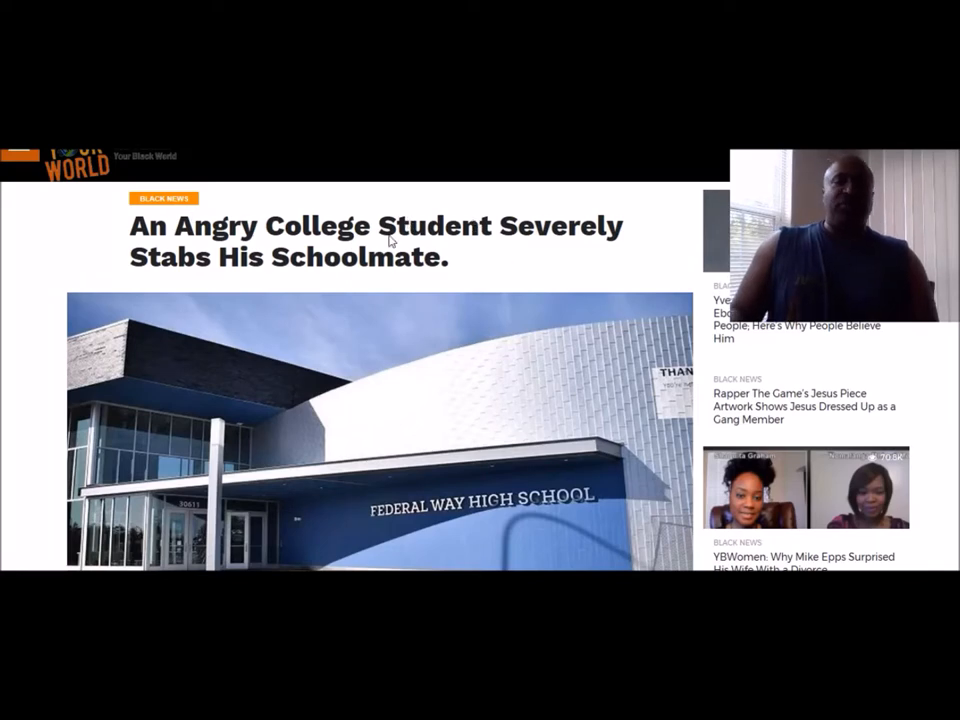
Read the Your Black World stabbing story through its parental-guidance paragraphs
scroll("down", 3)
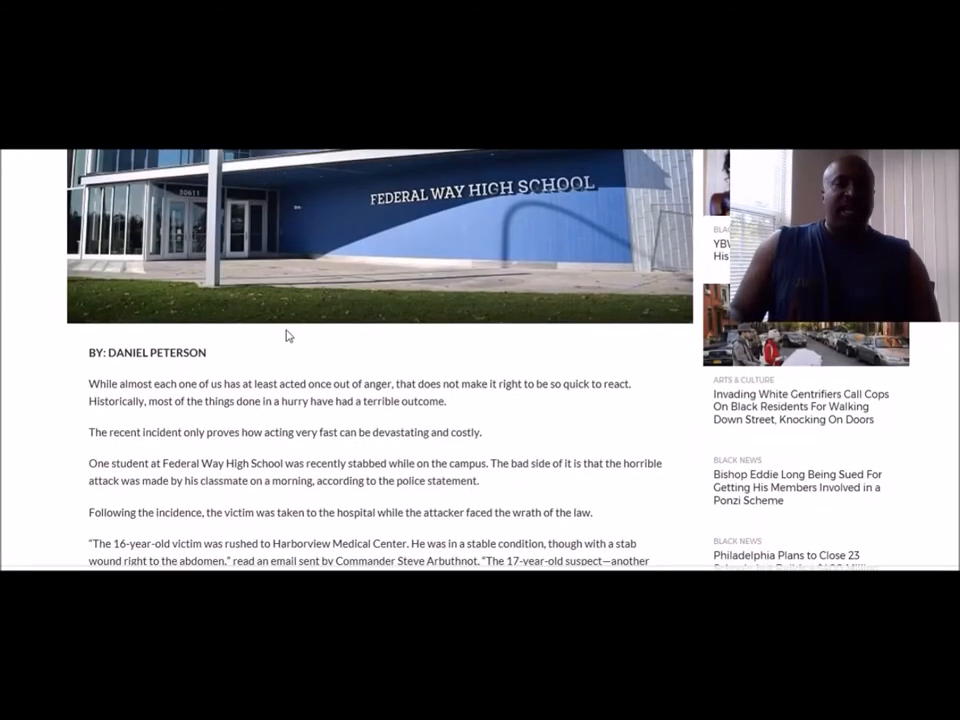
scroll("down", 3)
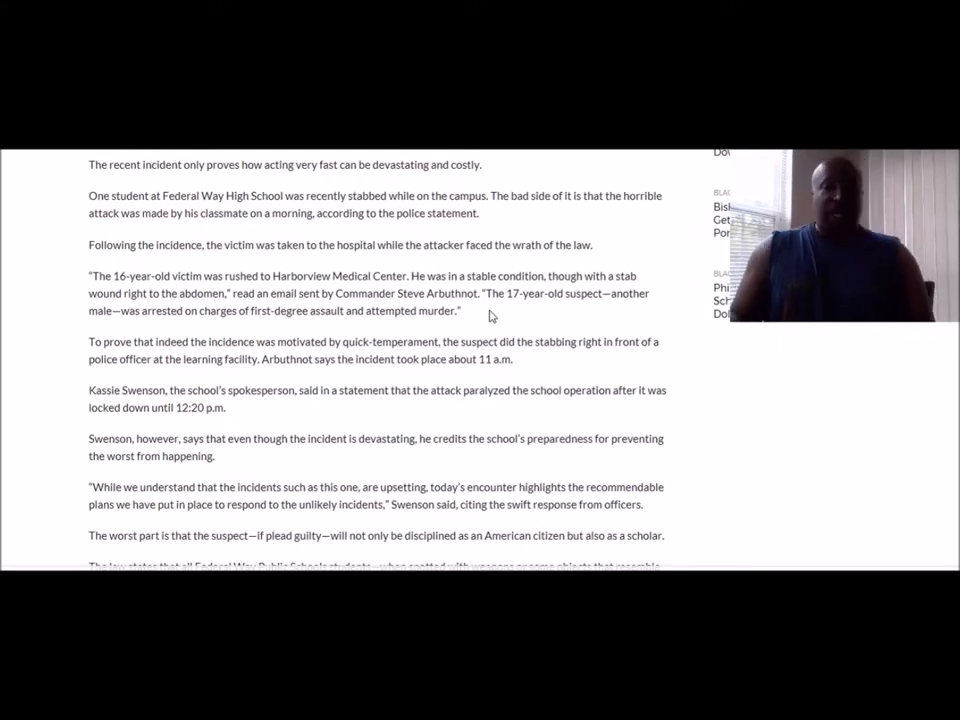
scroll("down", 3)
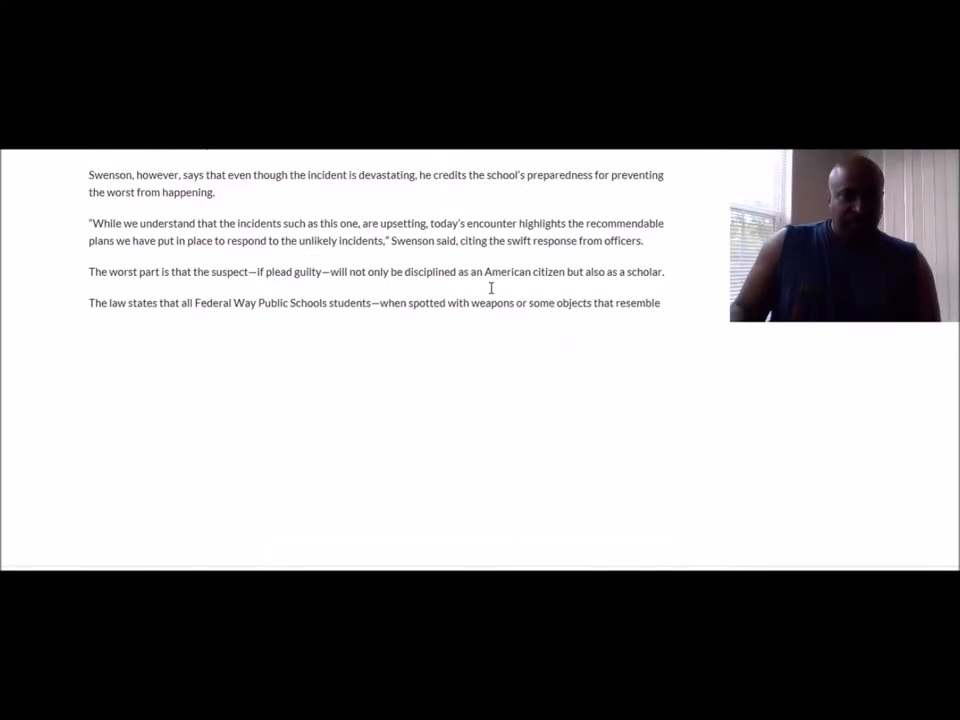
scroll("up", 3)
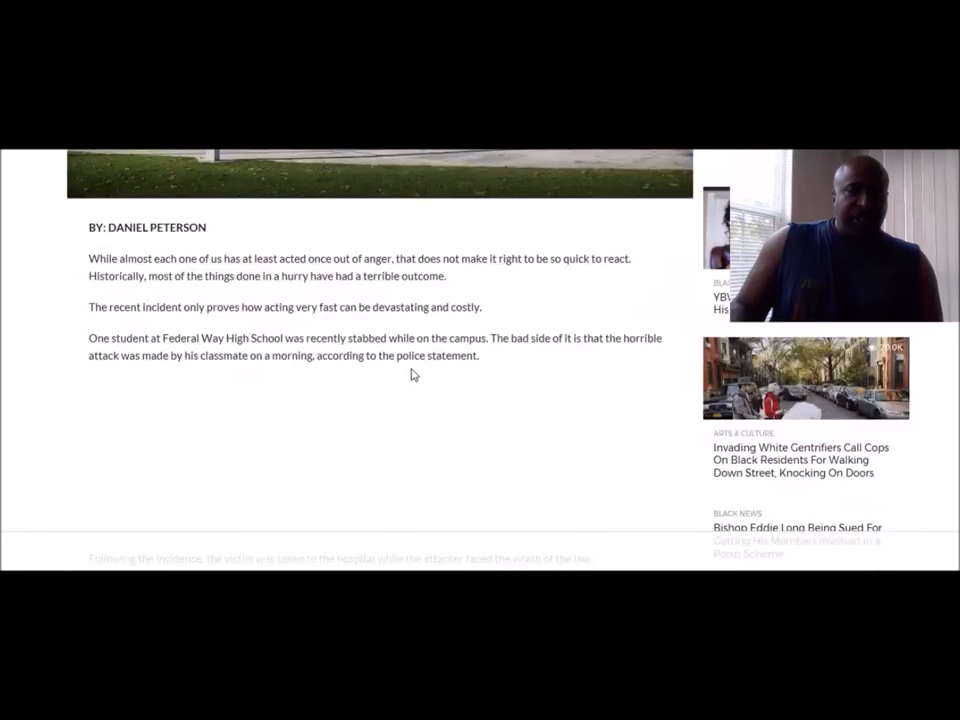
scroll("down", 3)
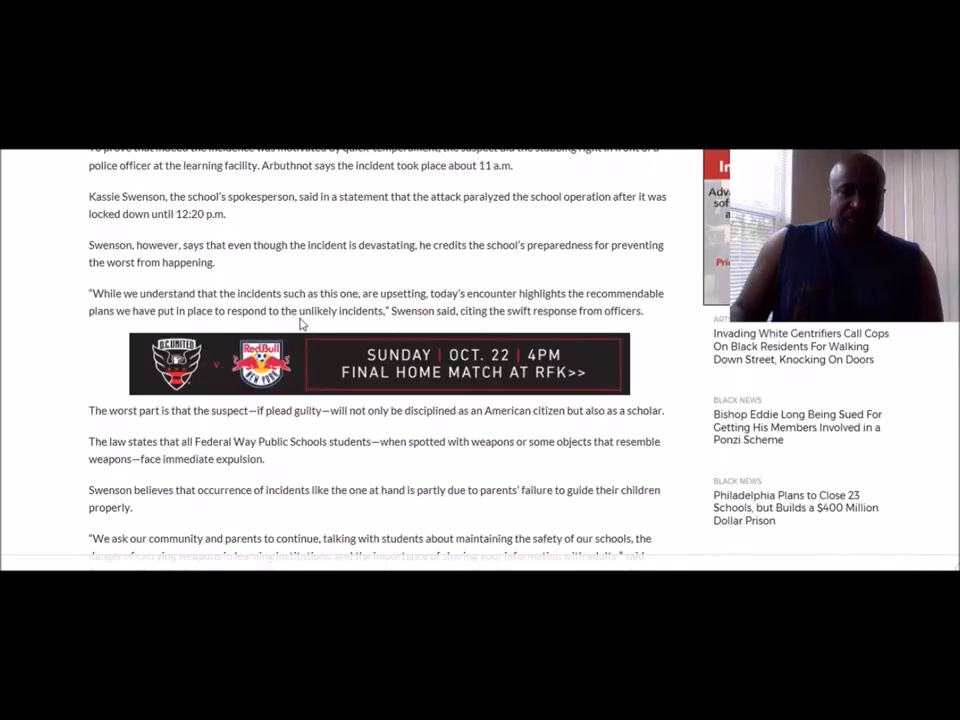
scroll("up", 3)
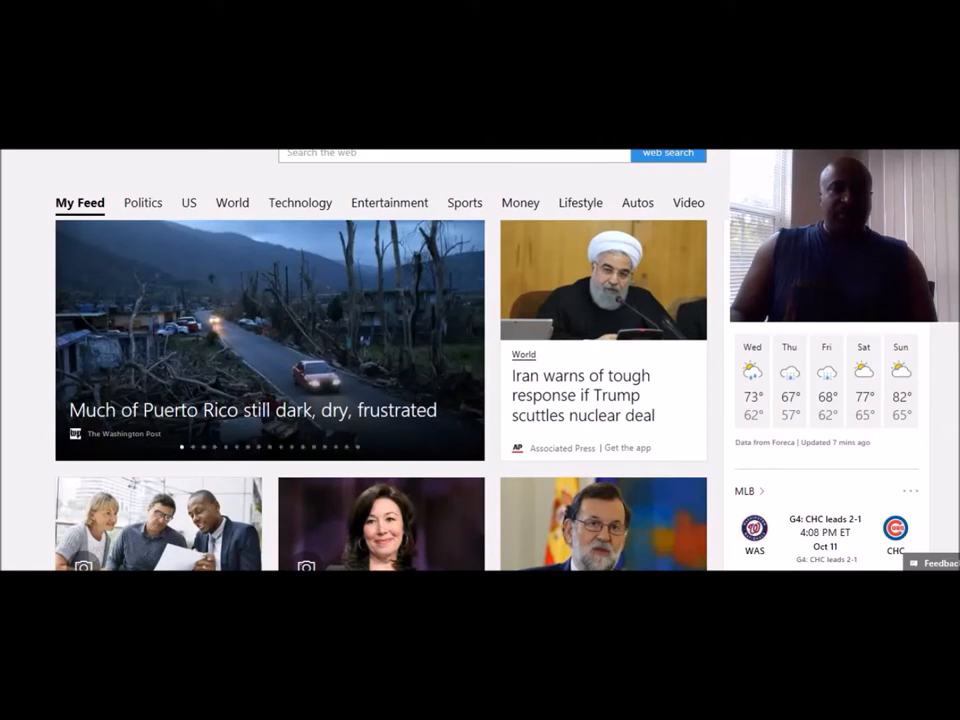
Go from the MSN news feed to the Google search home page
left_click(450, 152)
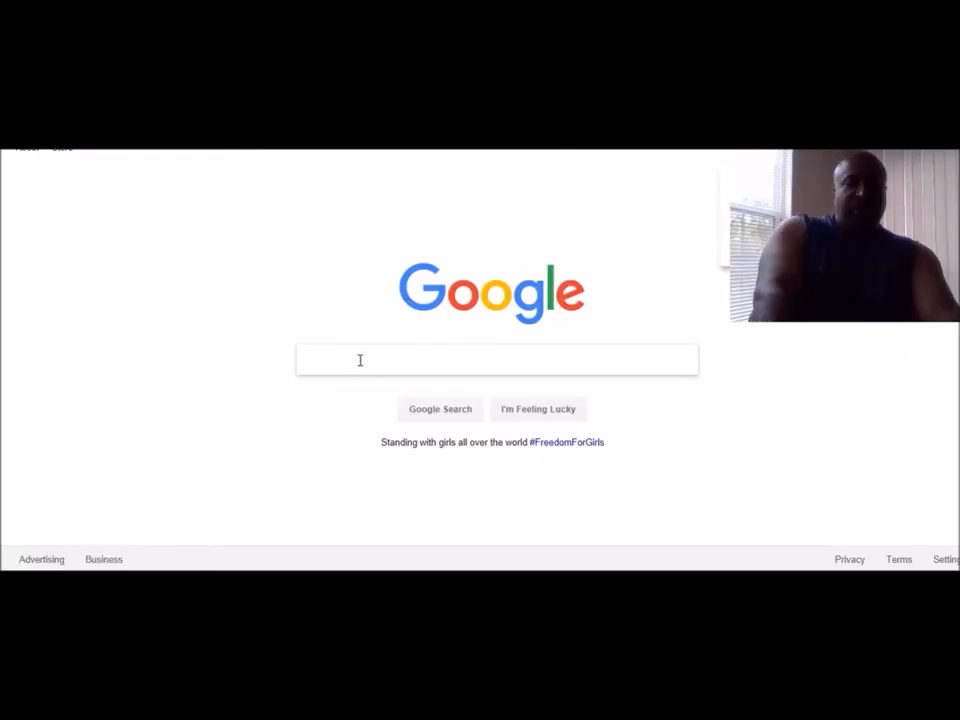
Search Google for 'federal way high school stabbing' and open KATU's 'Teen stabbed in front of Federal Way High School'
type("federal")
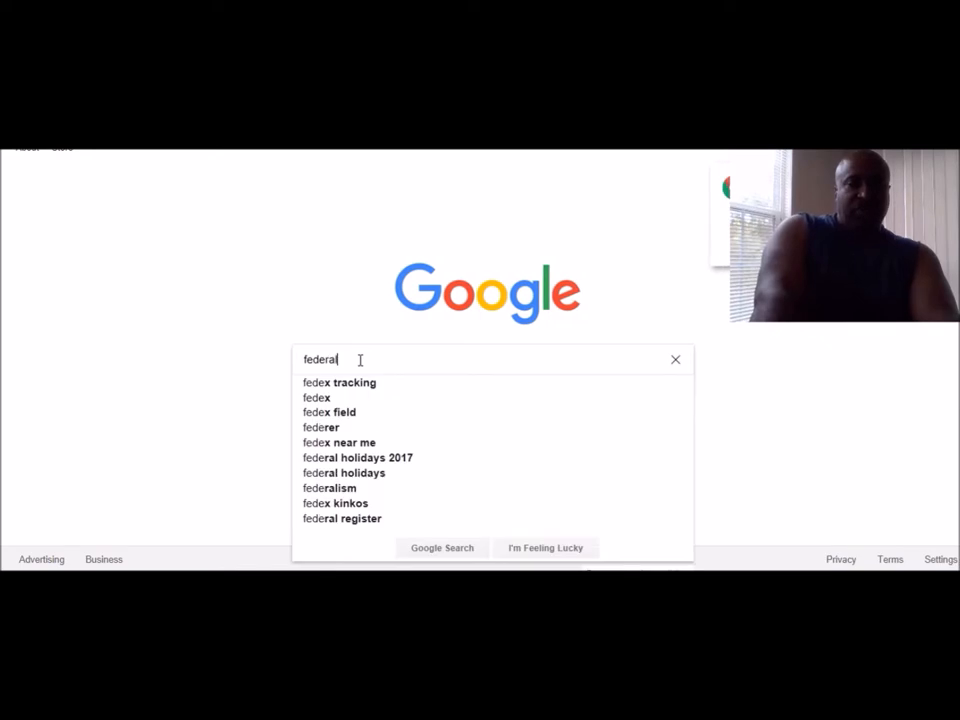
type("way high school stab")
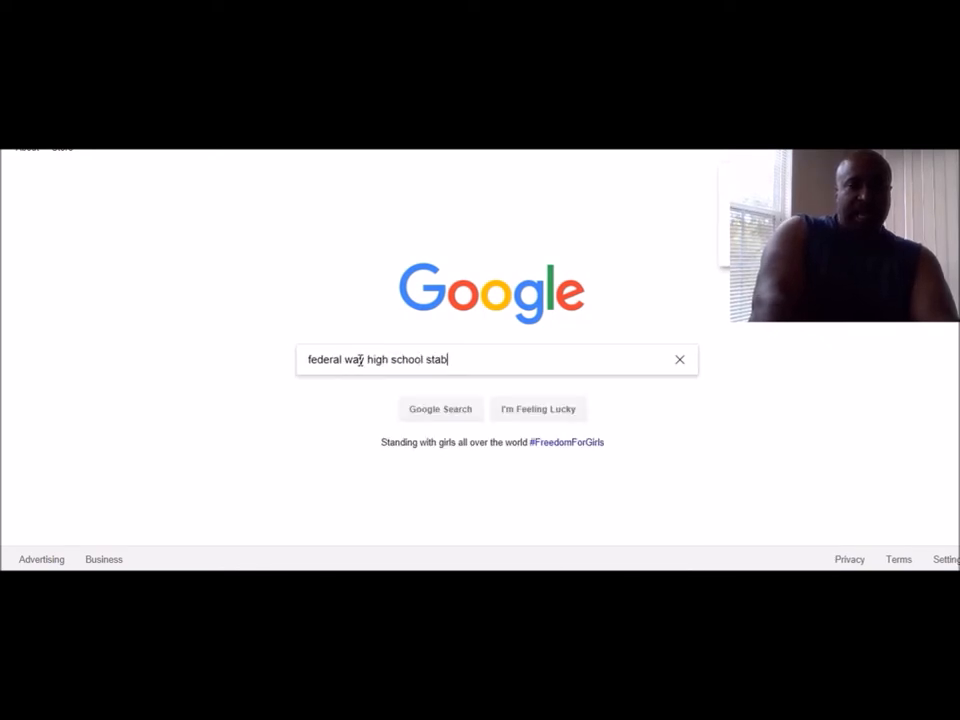
key("Return")
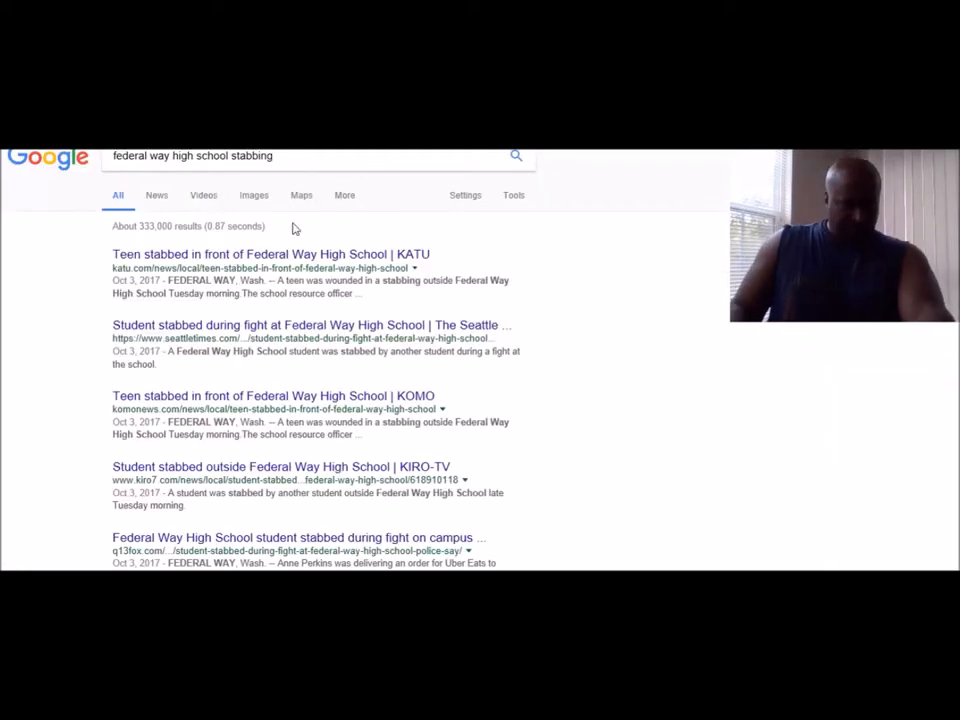
mouse_move(270, 254)
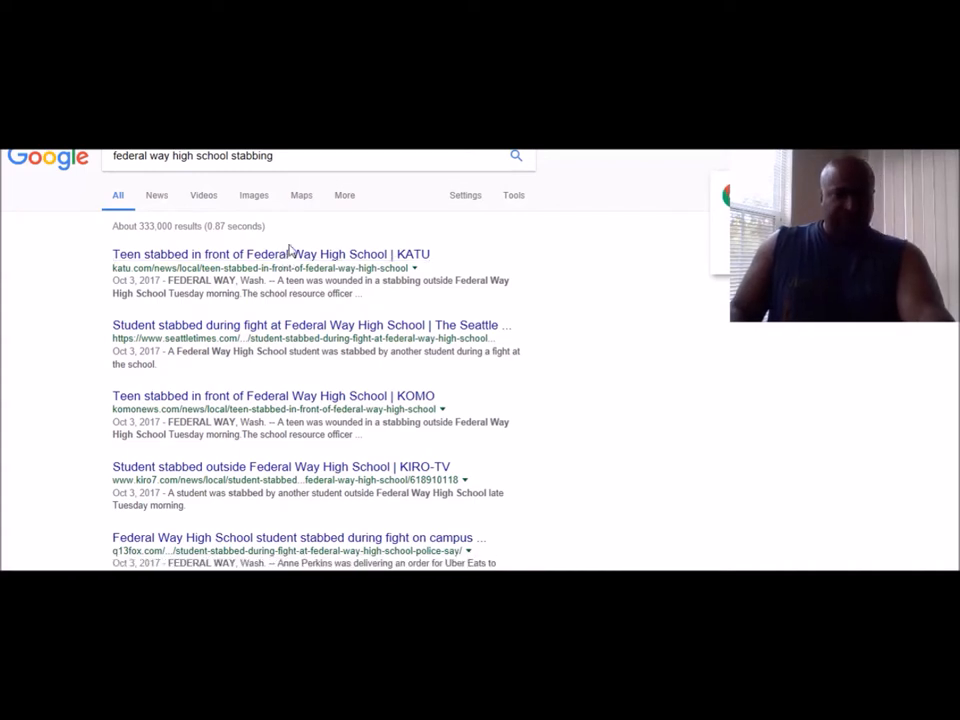
left_click(270, 252)
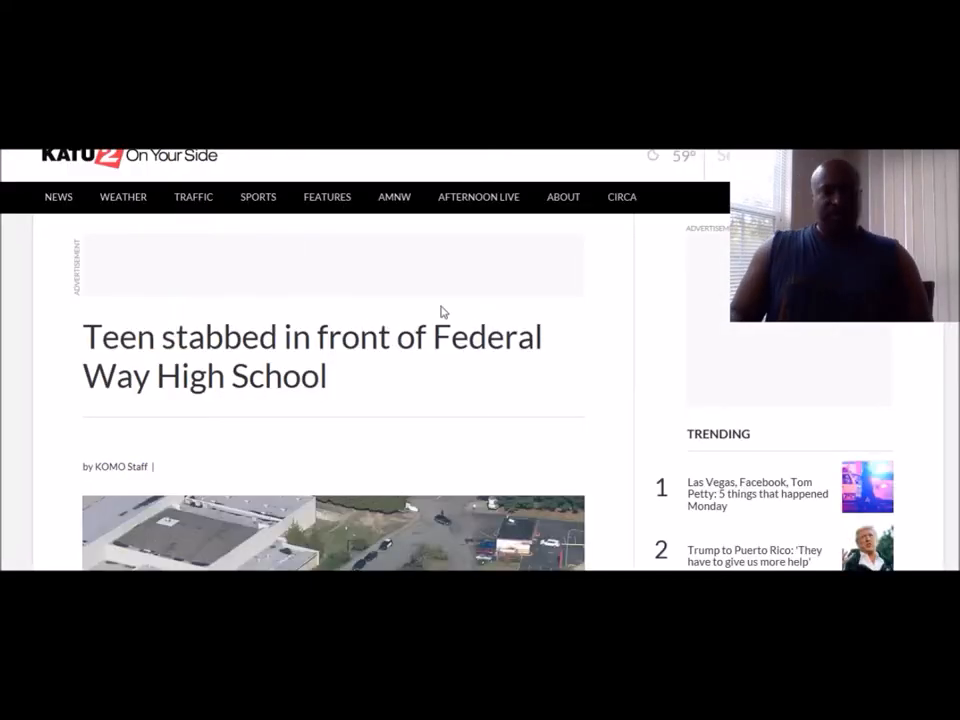
scroll("down", 3)
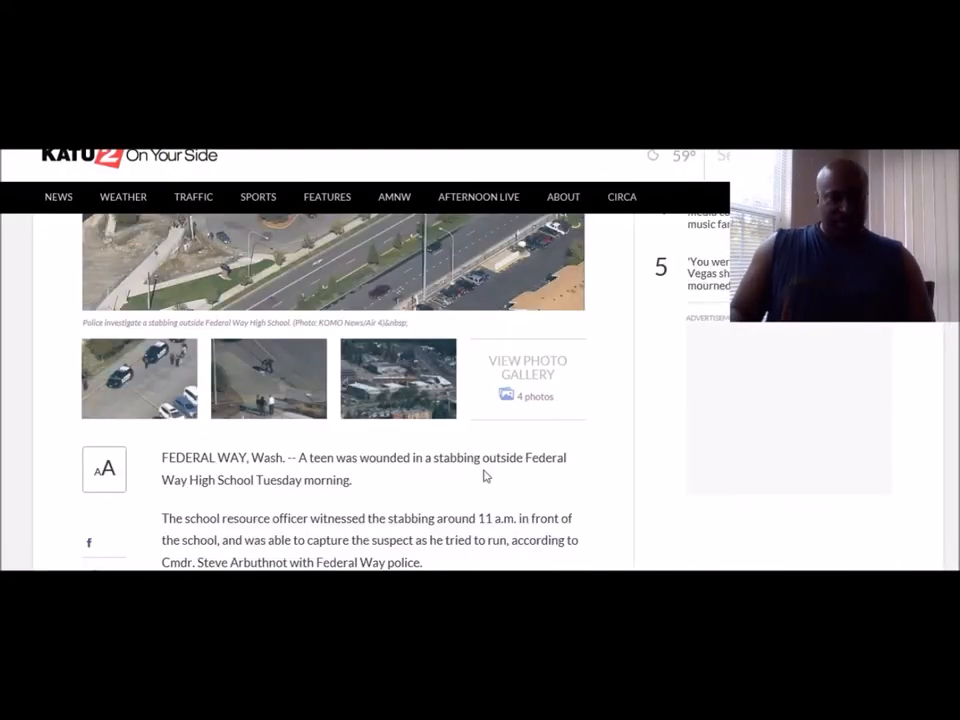
scroll("down", 3)
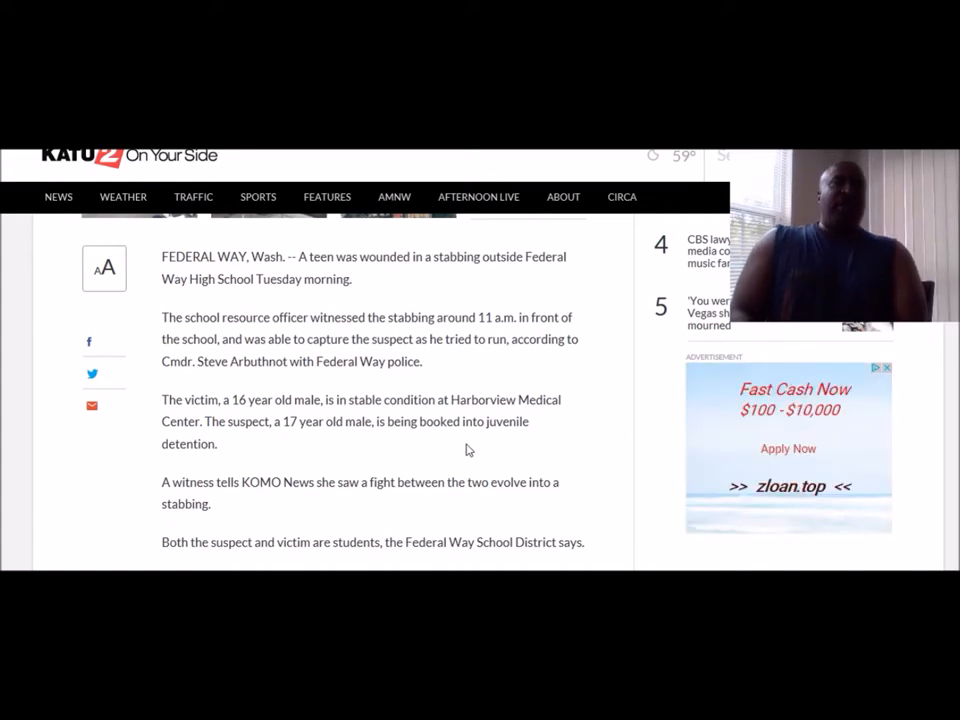
scroll("up", 3)
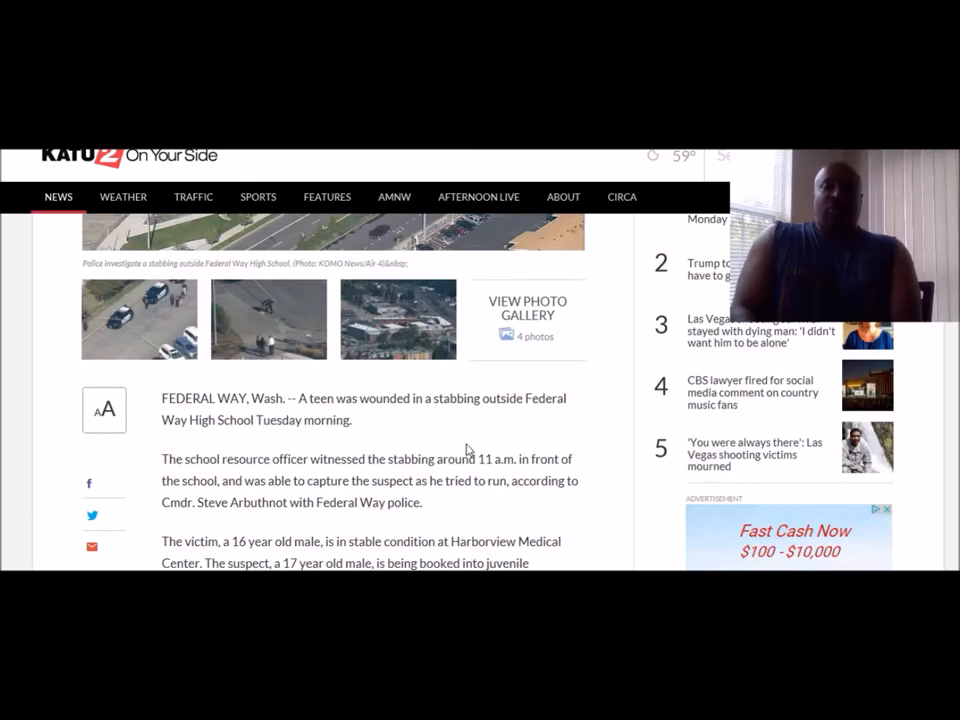
scroll("down", 3)
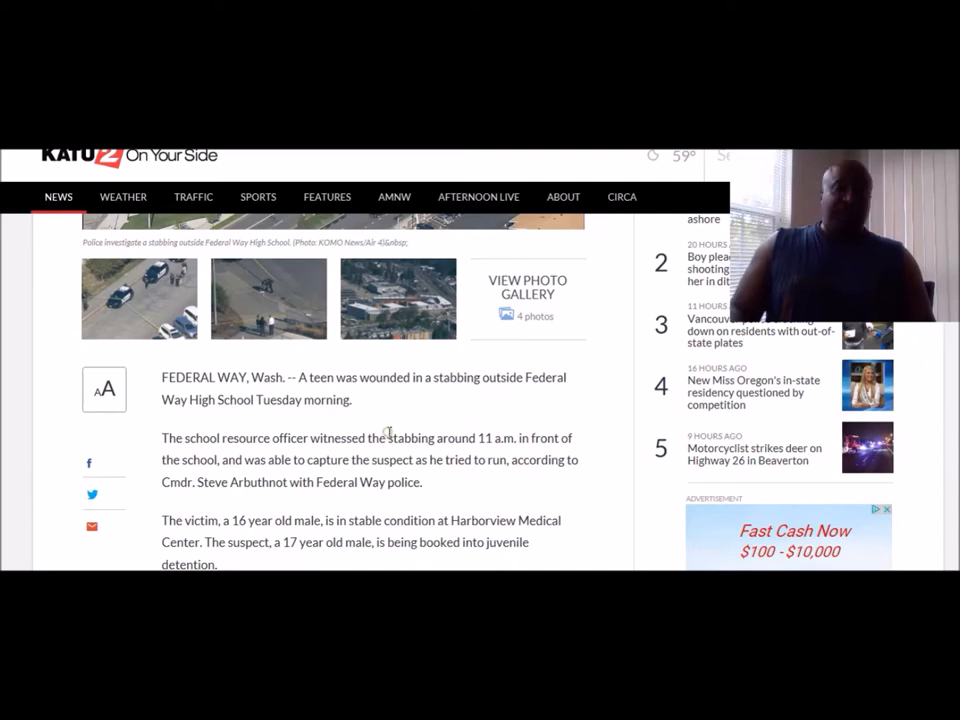
scroll("down", 3)
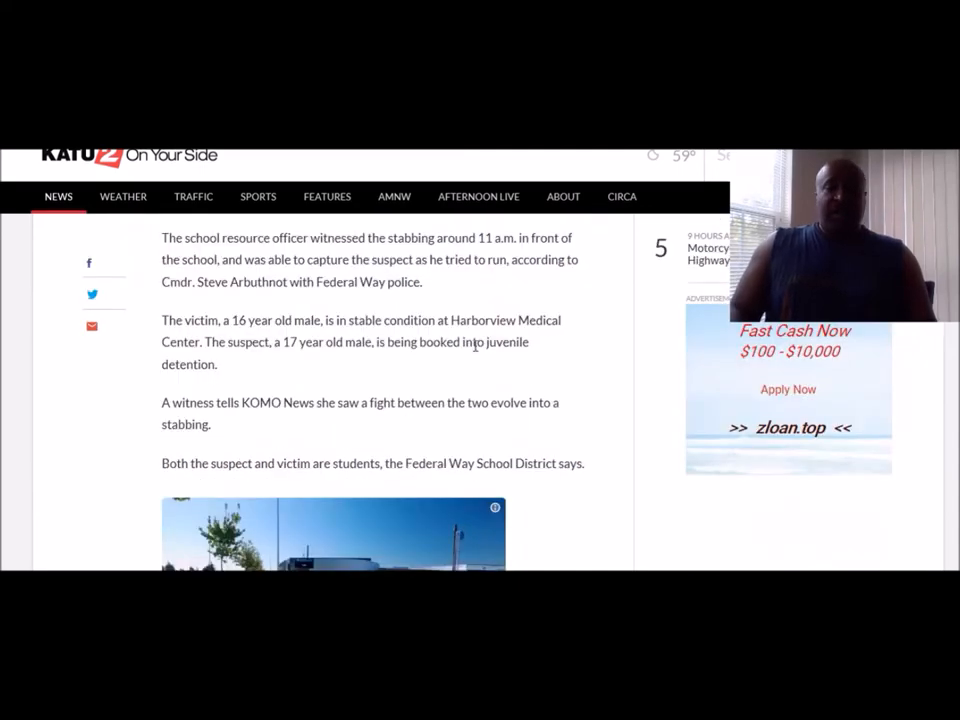
scroll("down", 3)
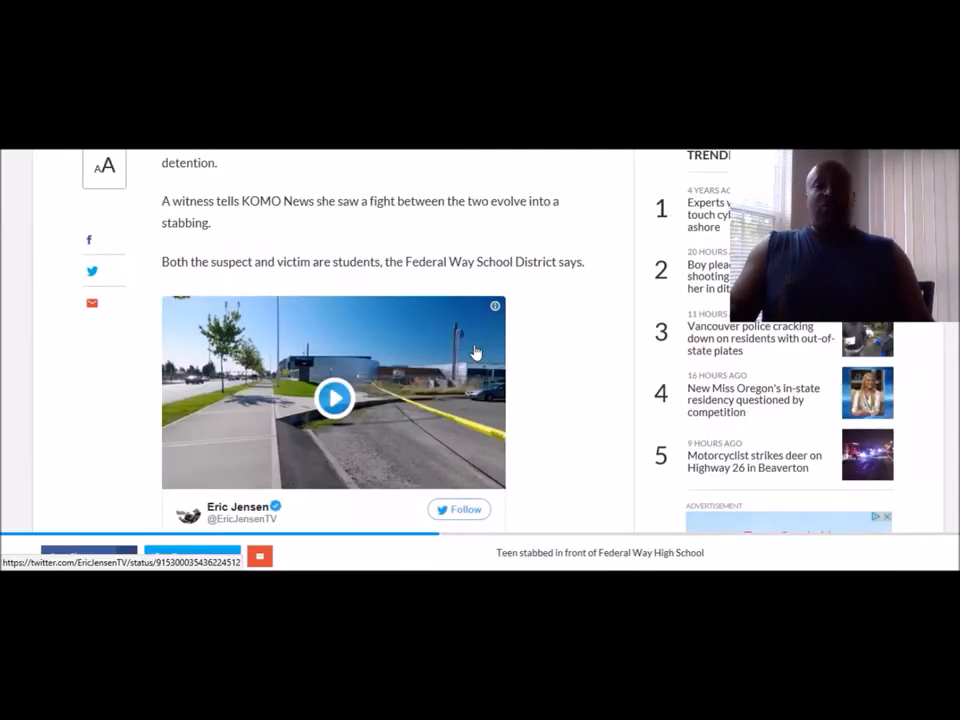
scroll("down", 3)
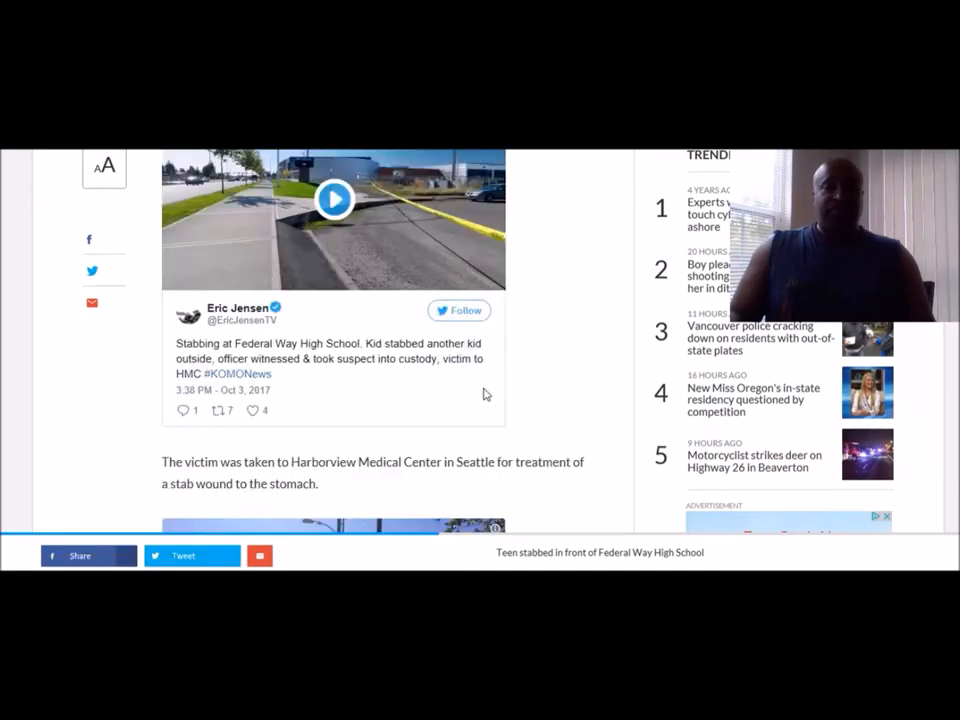
scroll("down", 3)
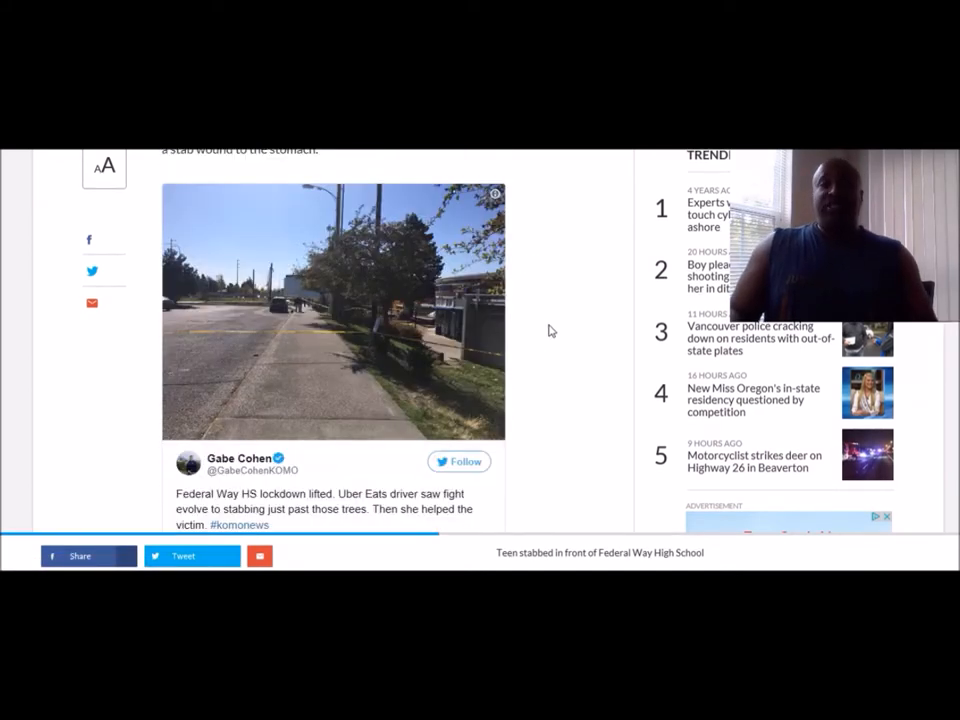
scroll("down", 3)
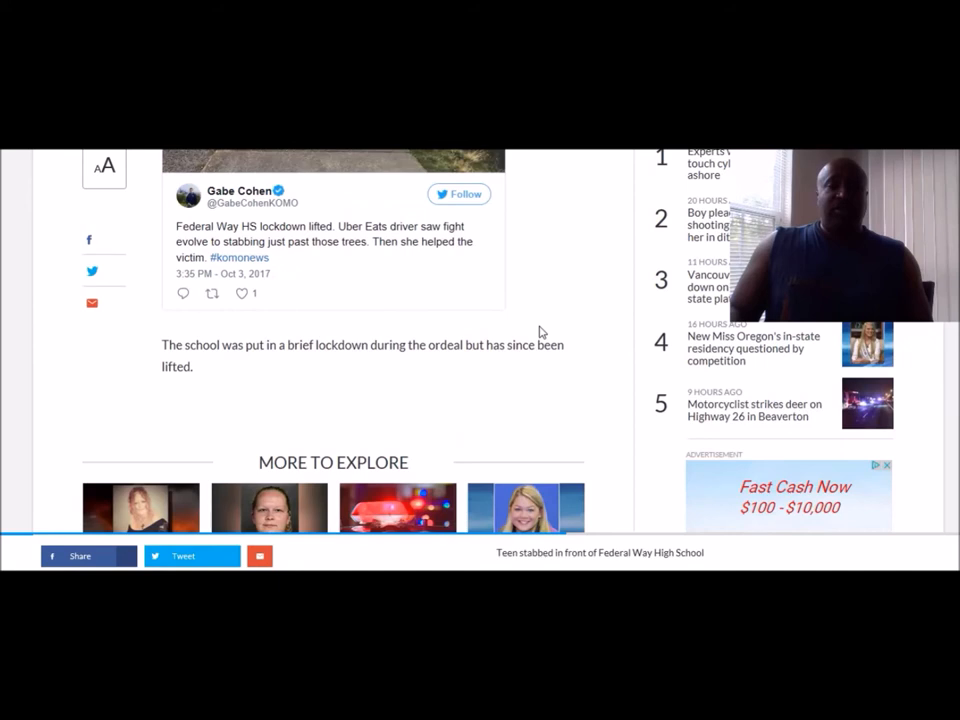